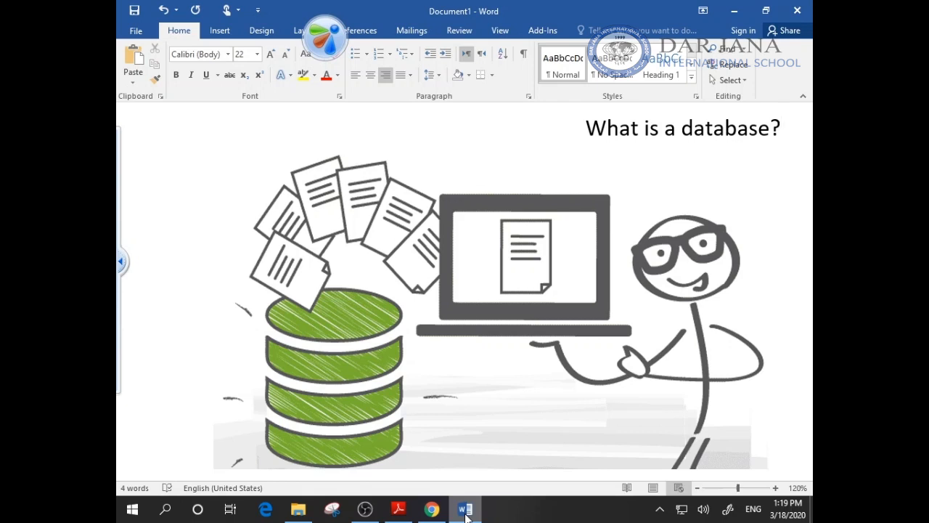
{"action": "left_click", "coordinate": [781, 128]}
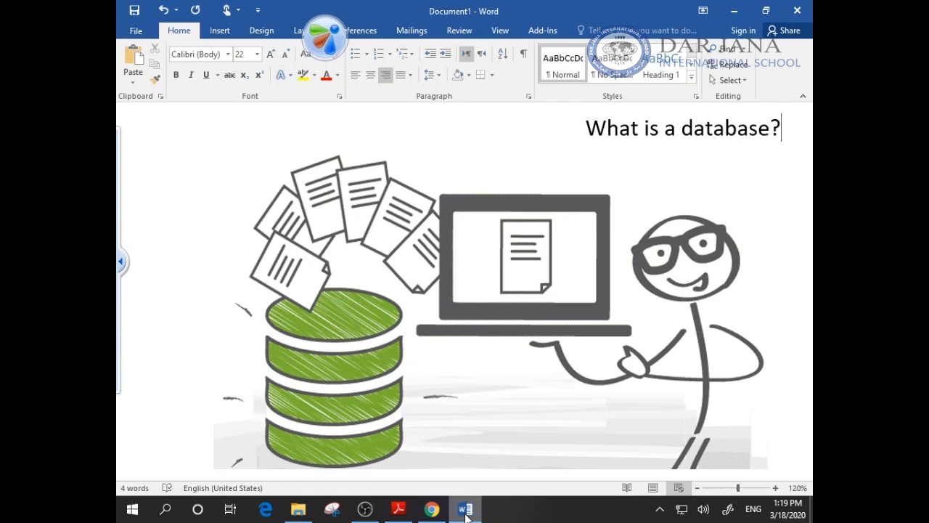